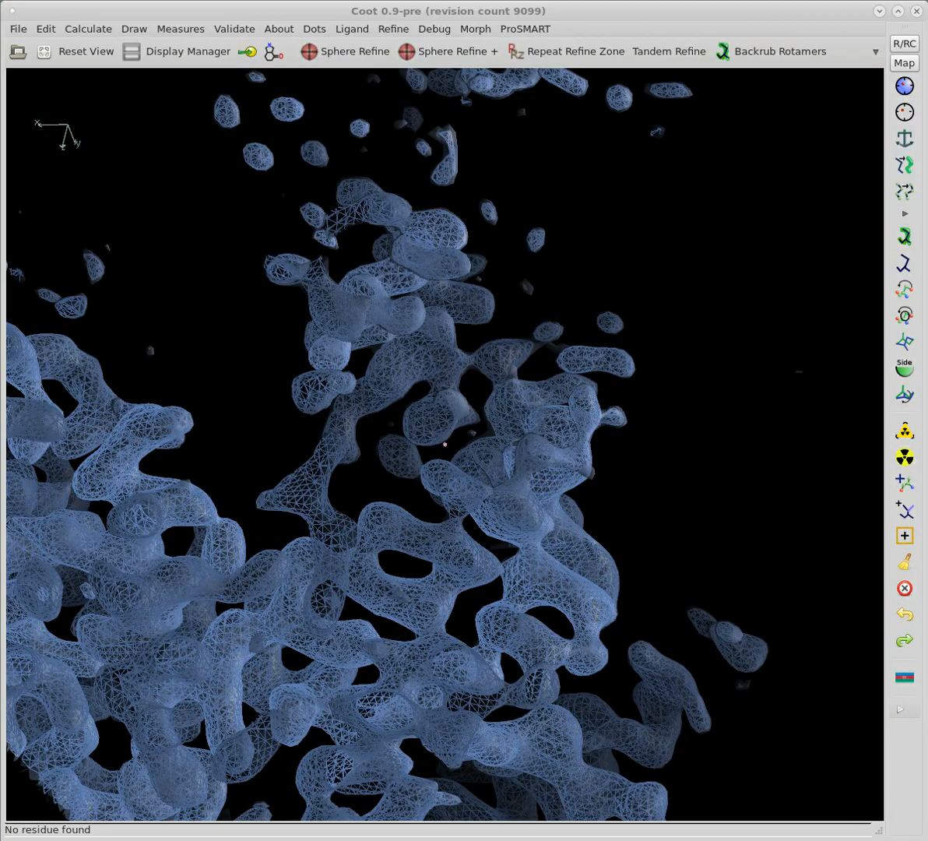
mouse_move(782, 615)
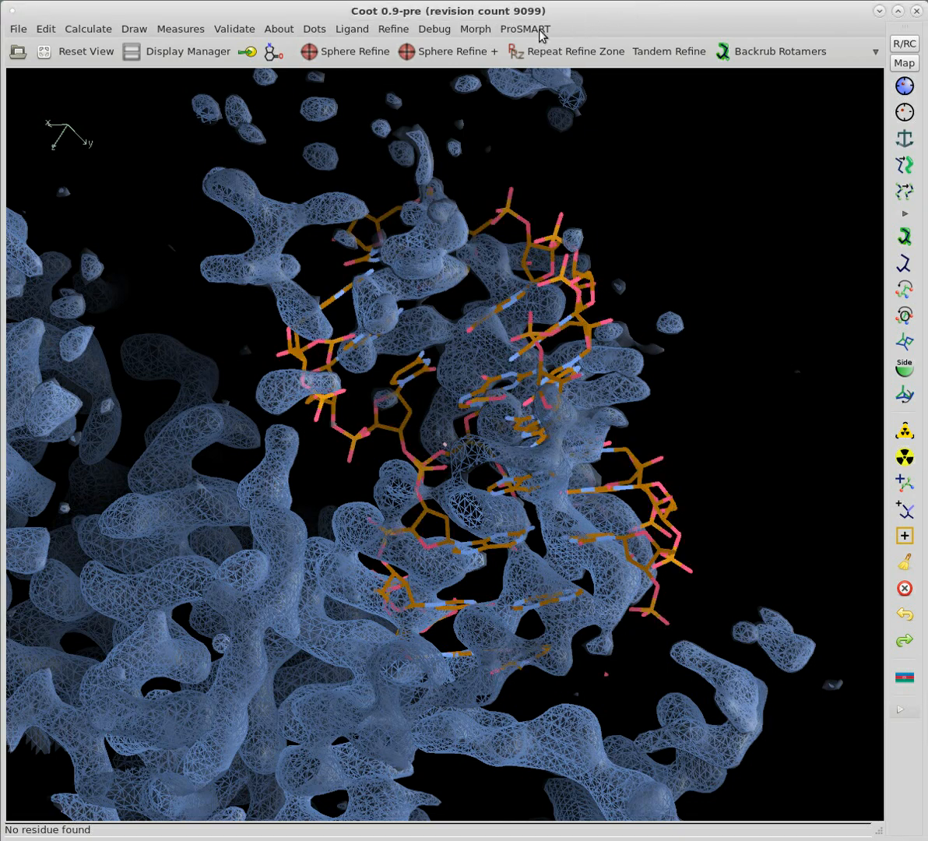
Generate ProSMART all-molecule self-restraints 5.0 for the RNA fragment, then hide them
left_click(525, 28)
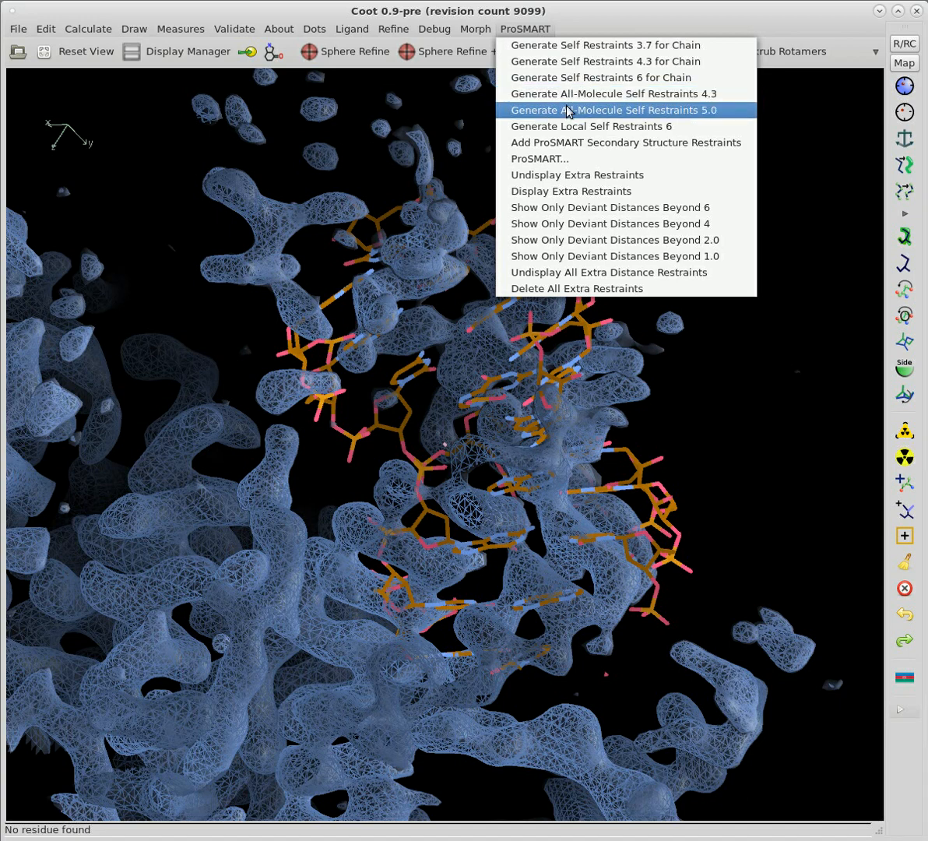
left_click(614, 109)
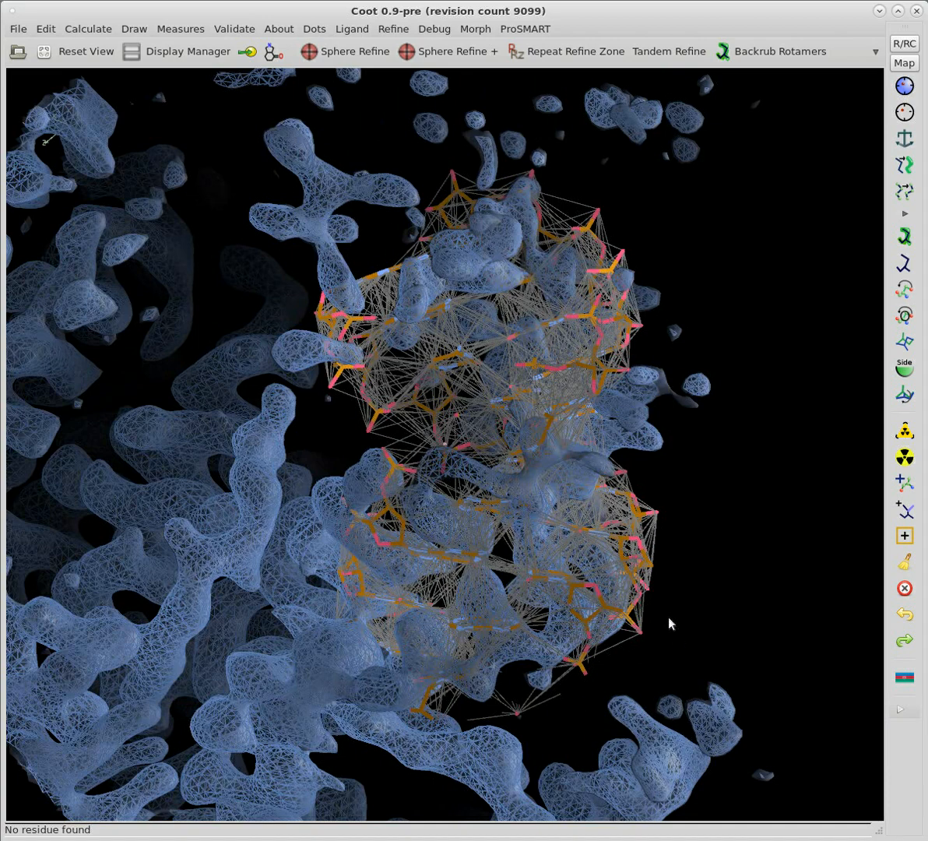
left_click(524, 28)
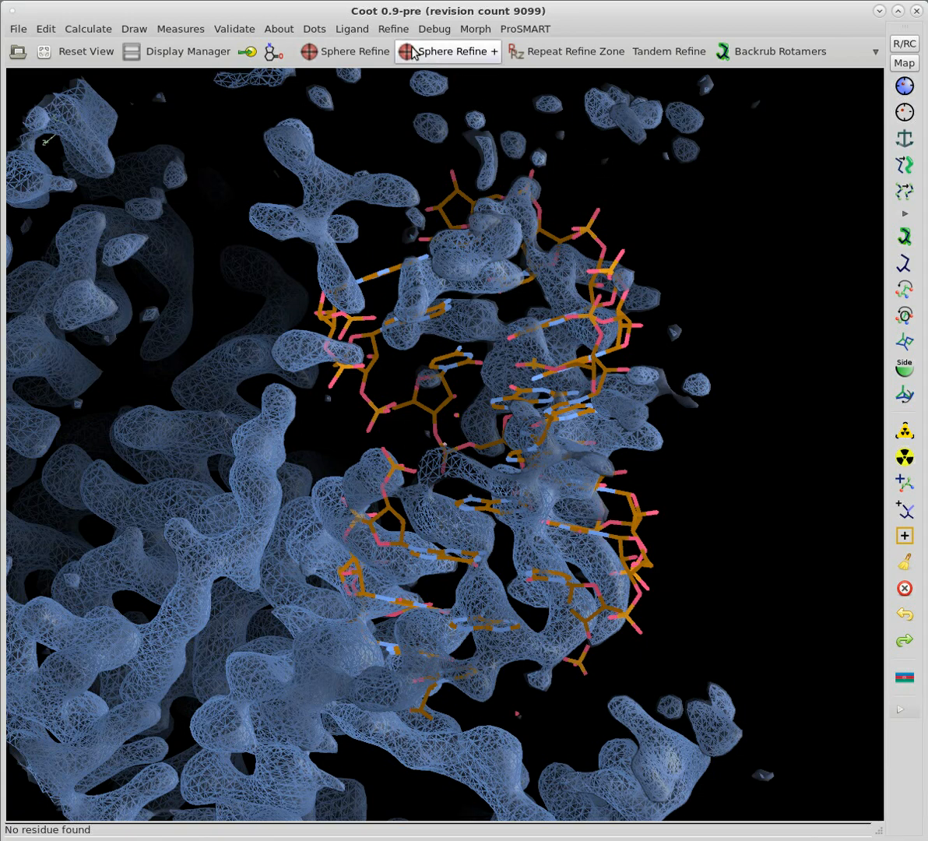
Set the Geman-McClure alpha weight to 0.03 from the Refine menu
left_click(392, 28)
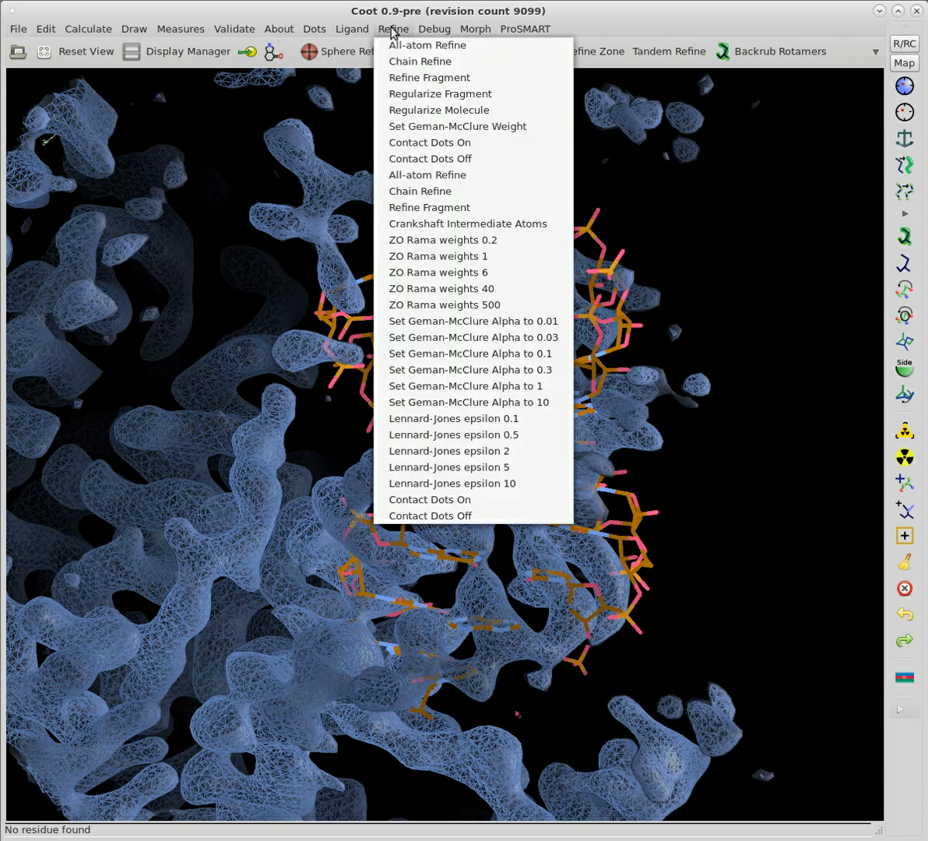
mouse_move(473, 337)
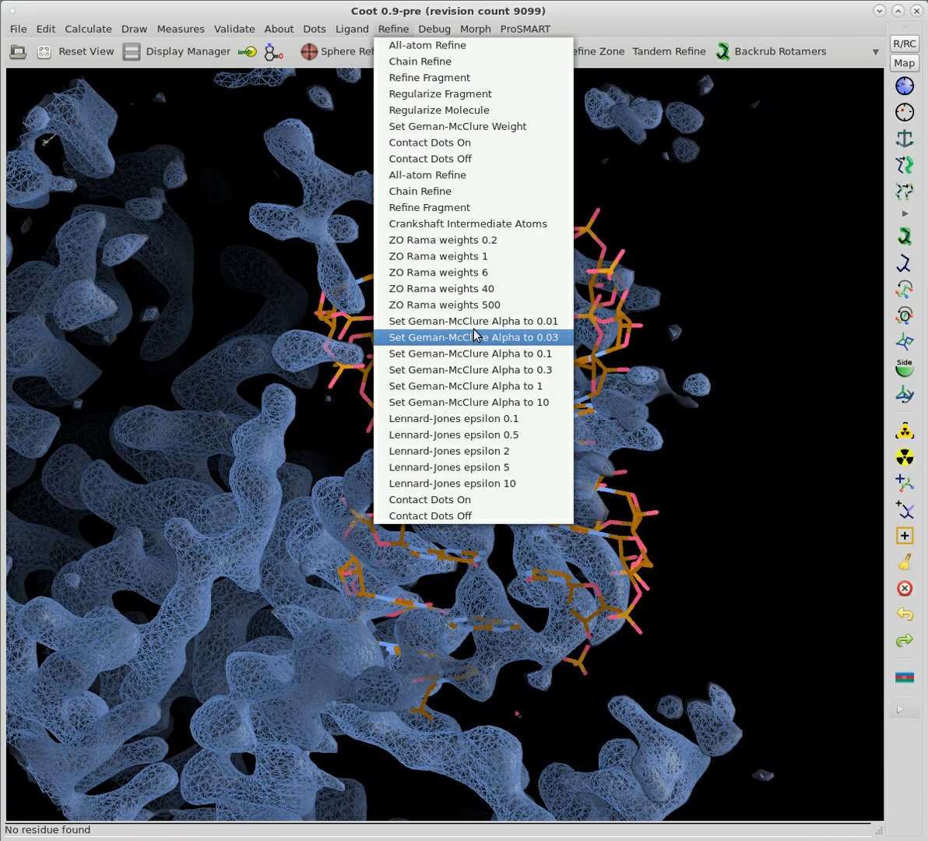
left_click(473, 336)
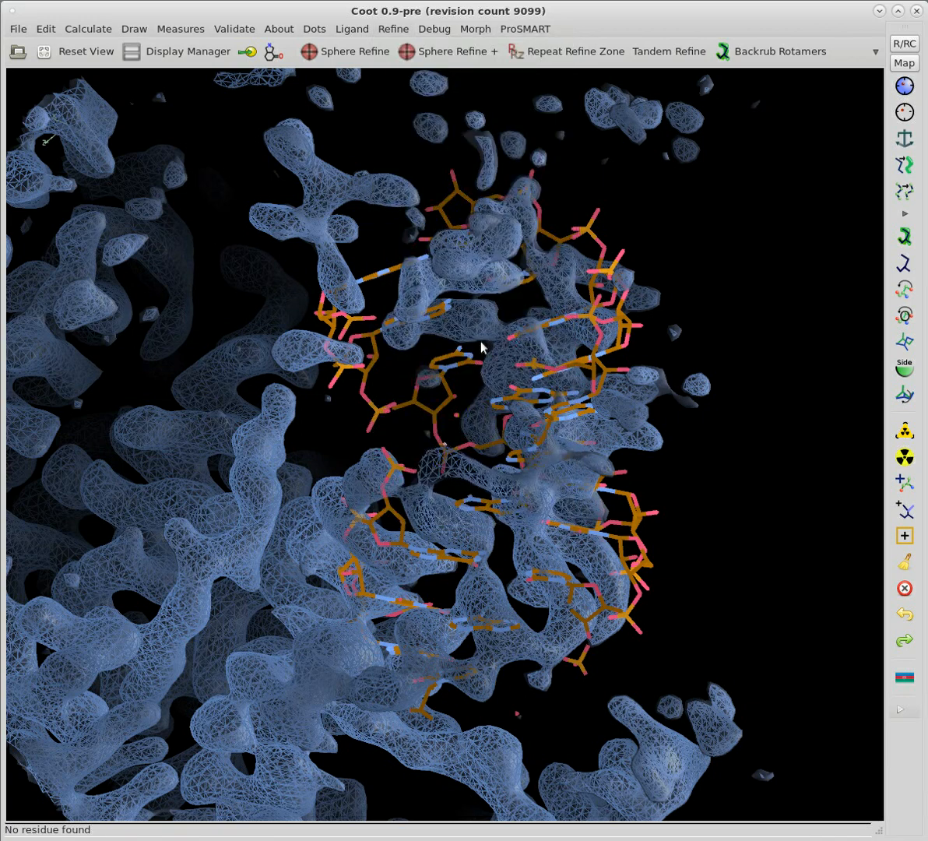
Start all-atom refinement of the RNA fragment into the cryo-EM density
left_click(392, 28)
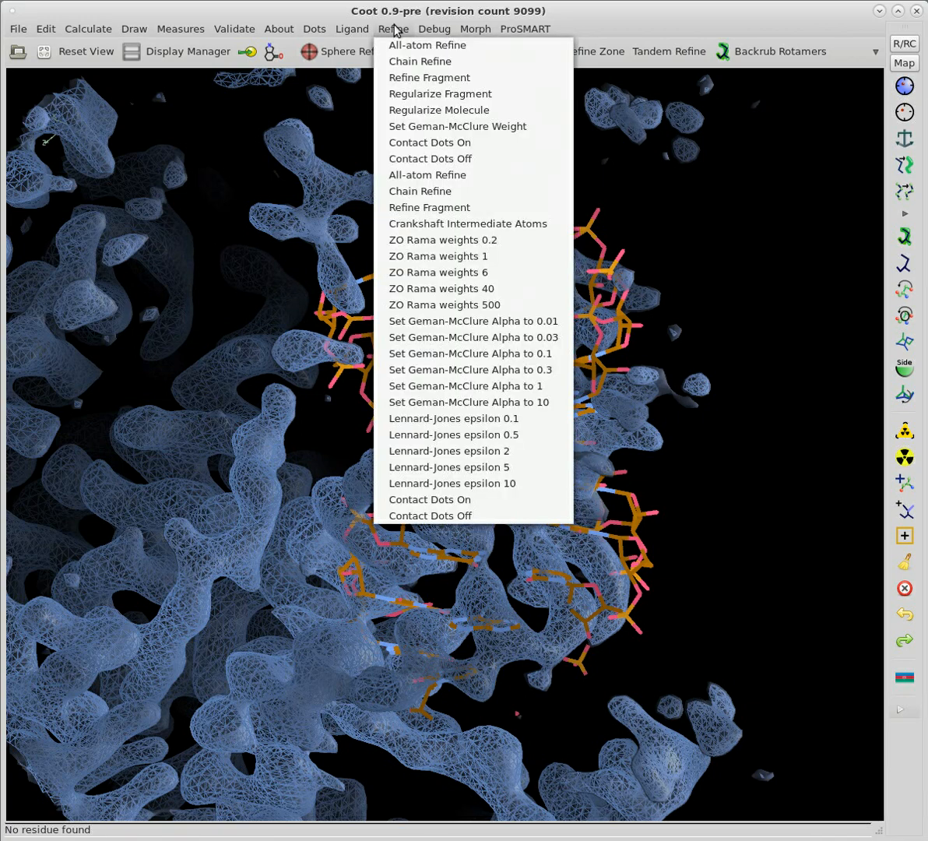
mouse_move(426, 43)
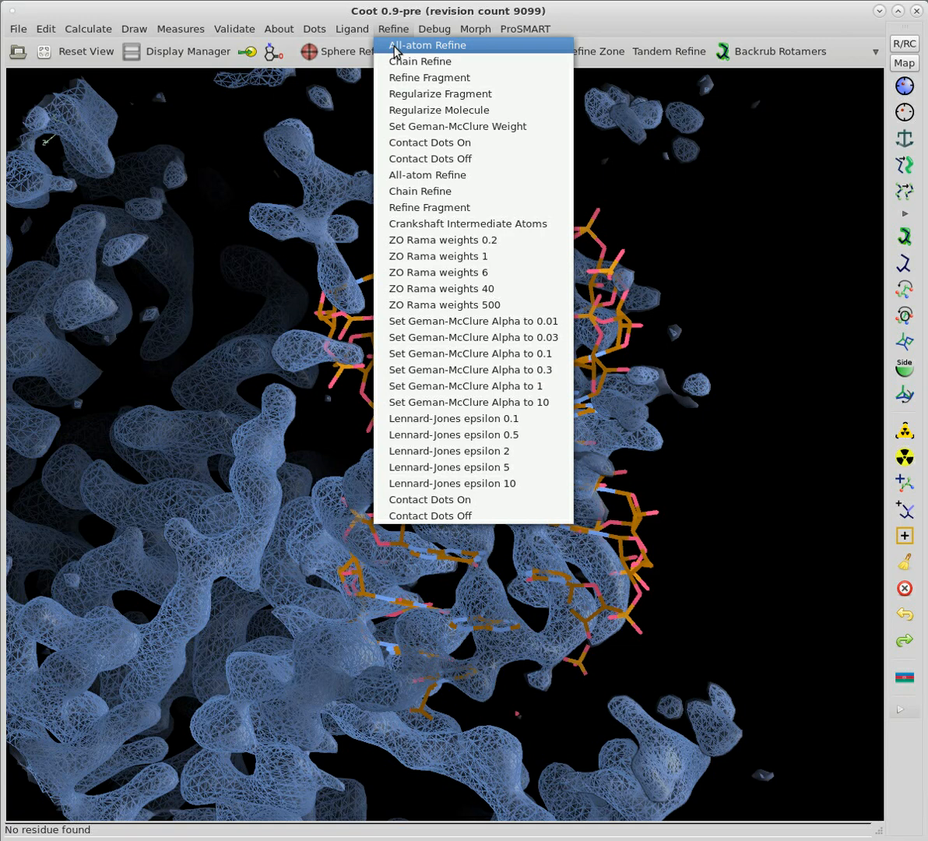
left_click(432, 43)
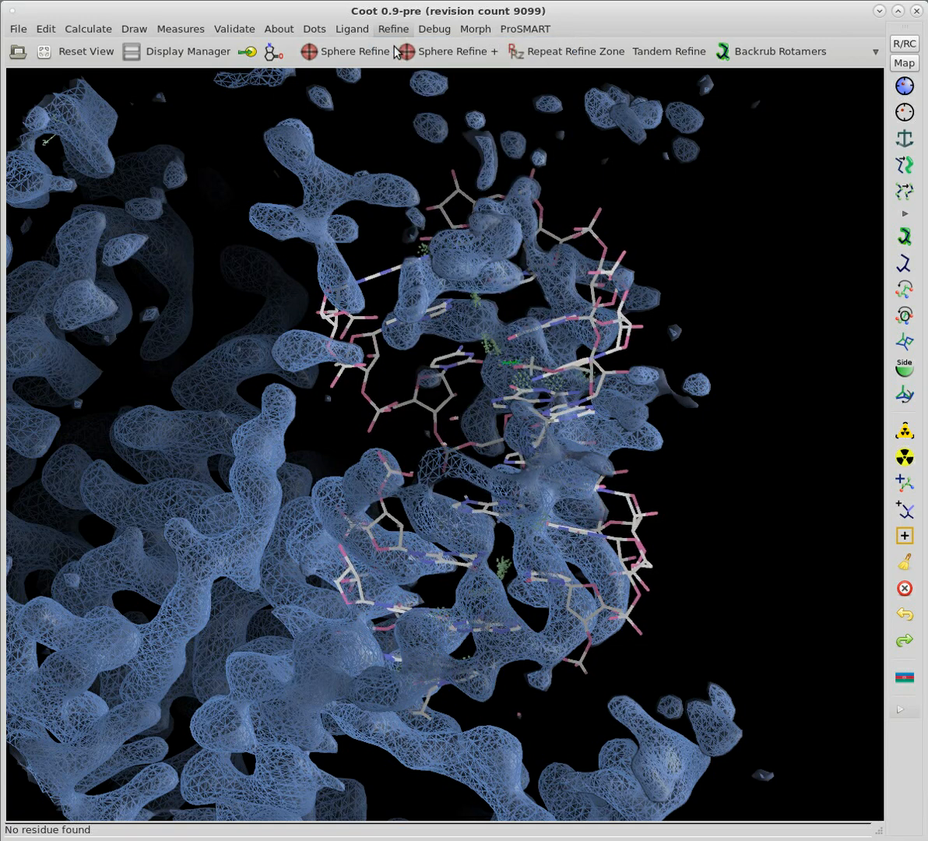